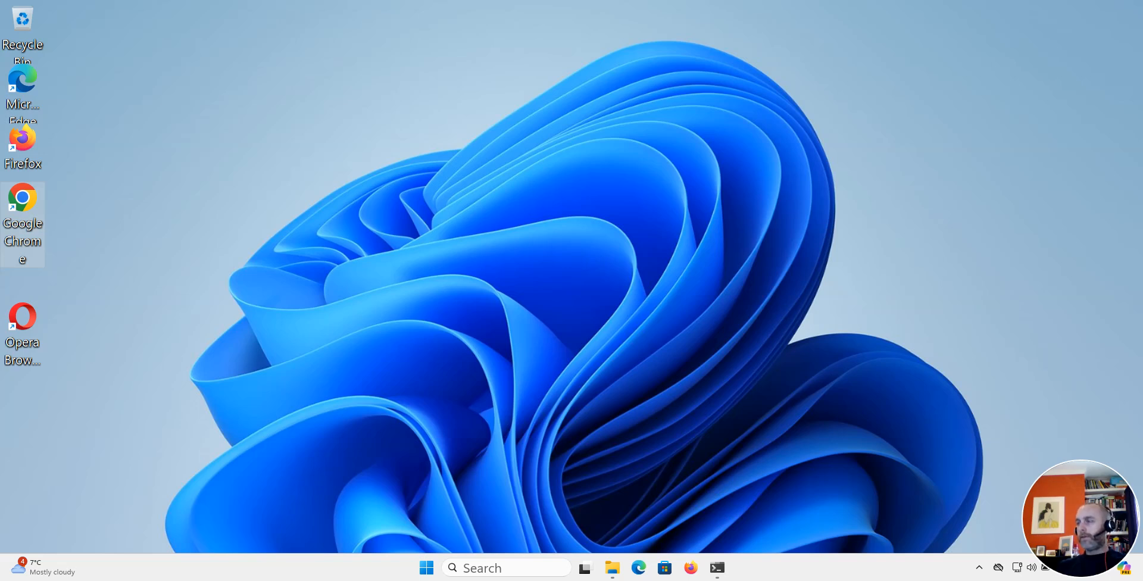
pyautogui.moveTo(588, 230)
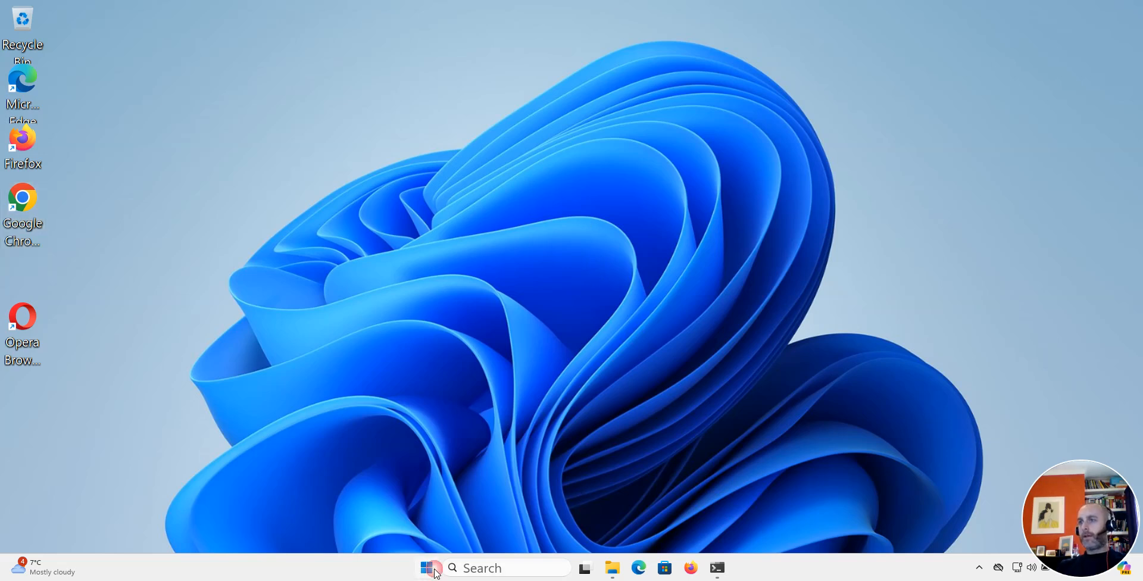
# From Start, show the local account's card and dismiss the Microsoft account sign-in prompt.
pyautogui.click(426, 568)
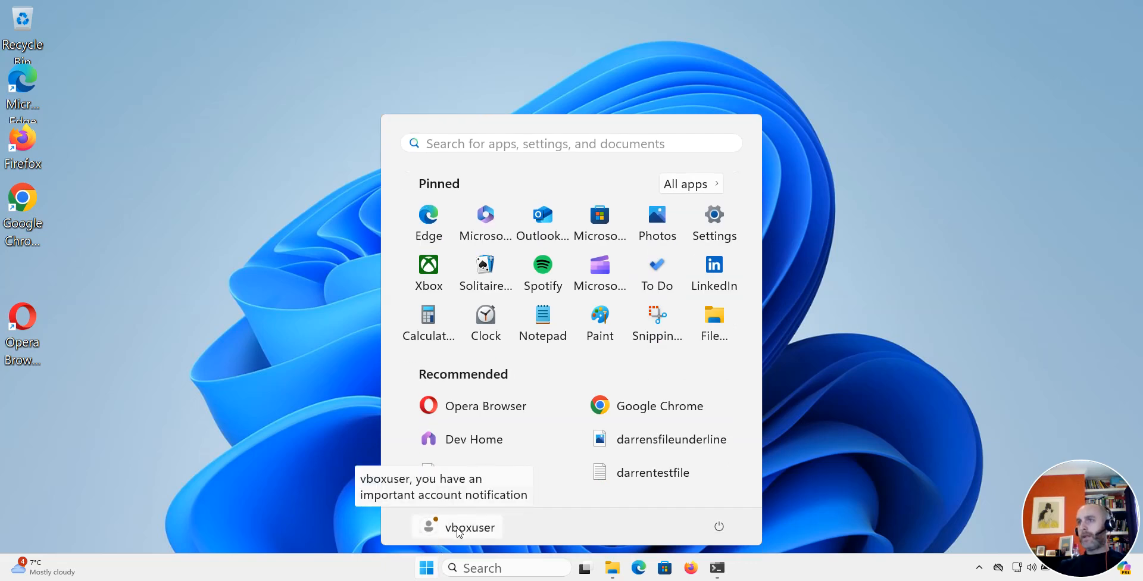
pyautogui.click(469, 528)
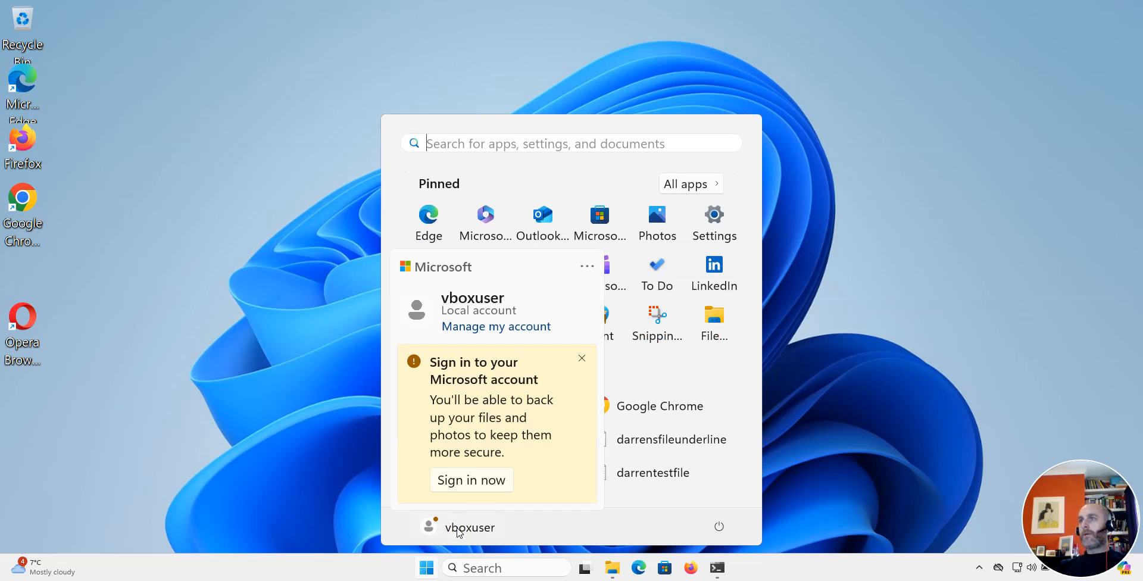
pyautogui.moveTo(473, 336)
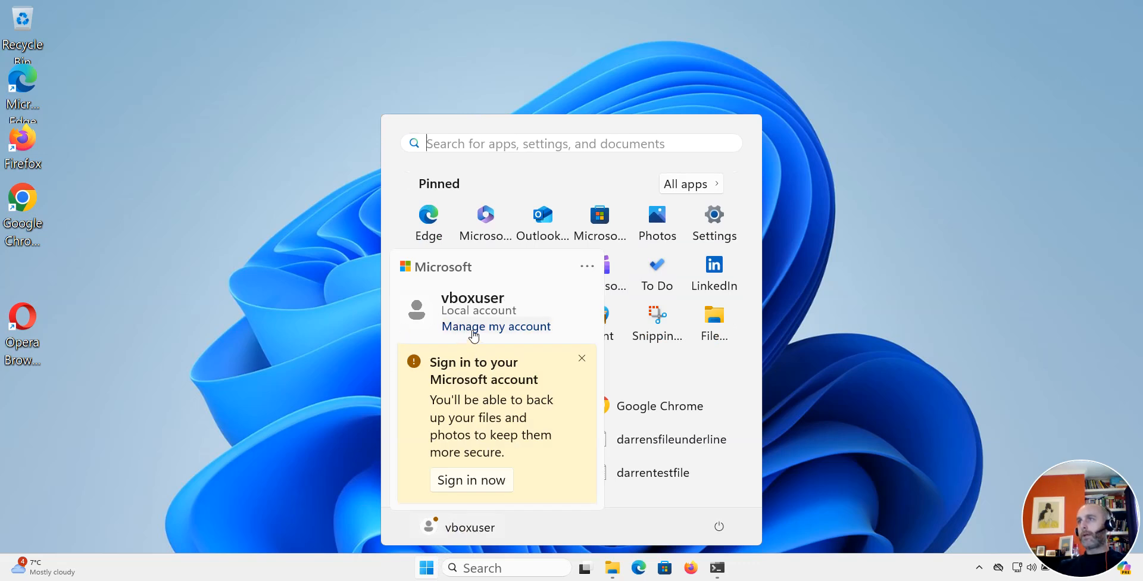
pyautogui.click(582, 358)
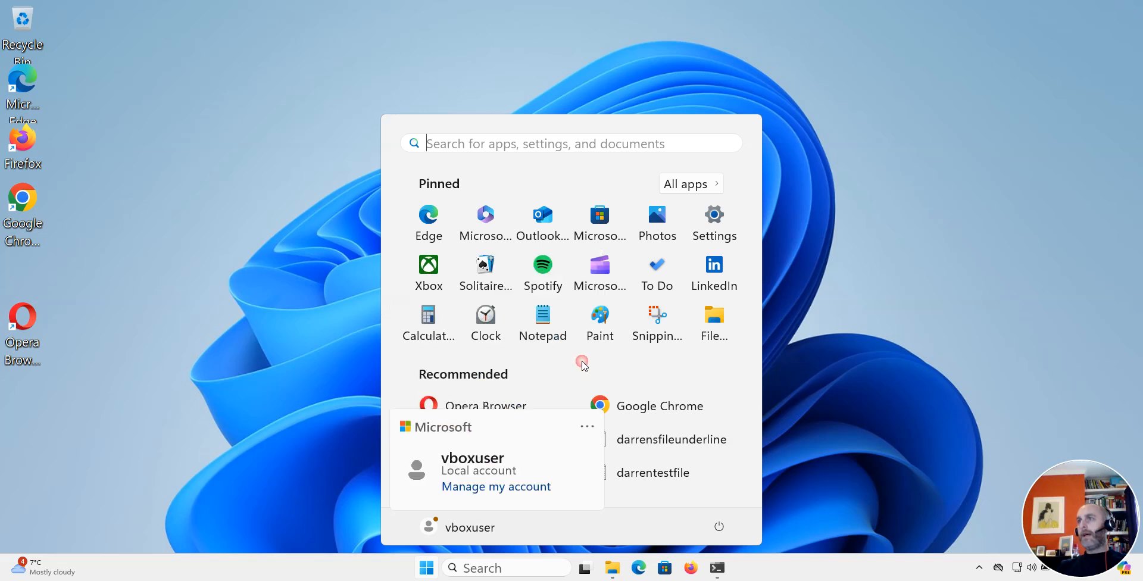
pyautogui.moveTo(487, 486)
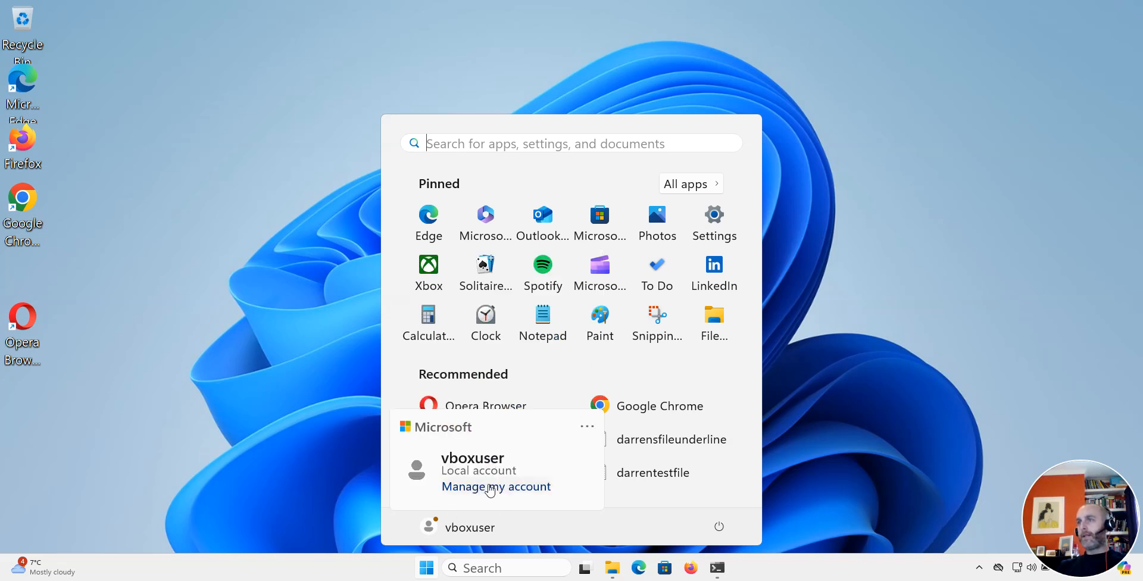
# Go from Manage my account into Settings > Accounts and reach the Sign-in options page.
pyautogui.click(495, 485)
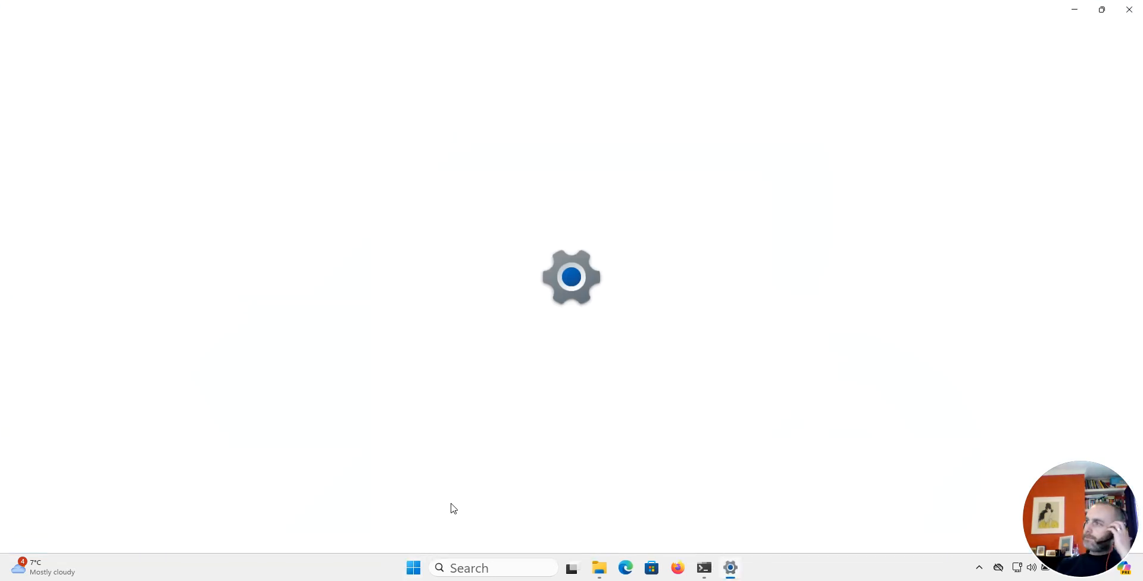
pyautogui.click(730, 568)
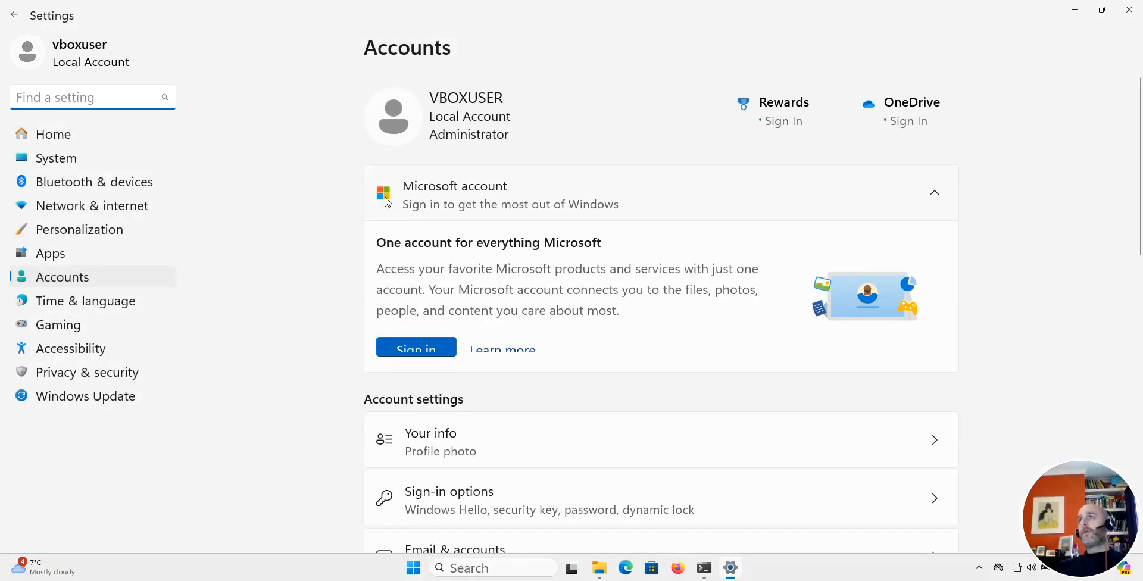
pyautogui.moveTo(409, 161)
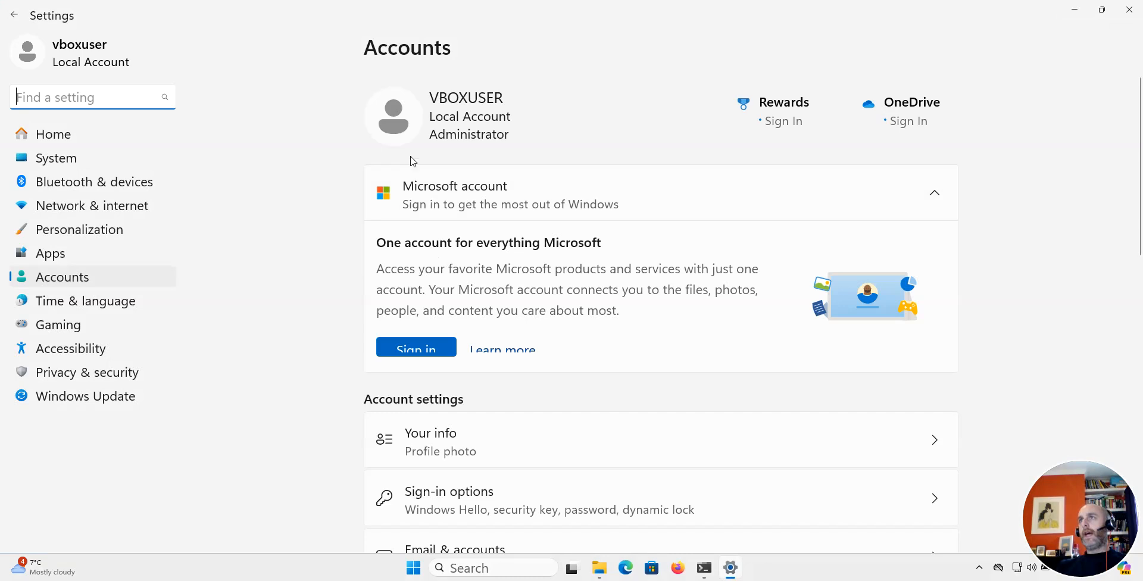
pyautogui.scroll(-3)
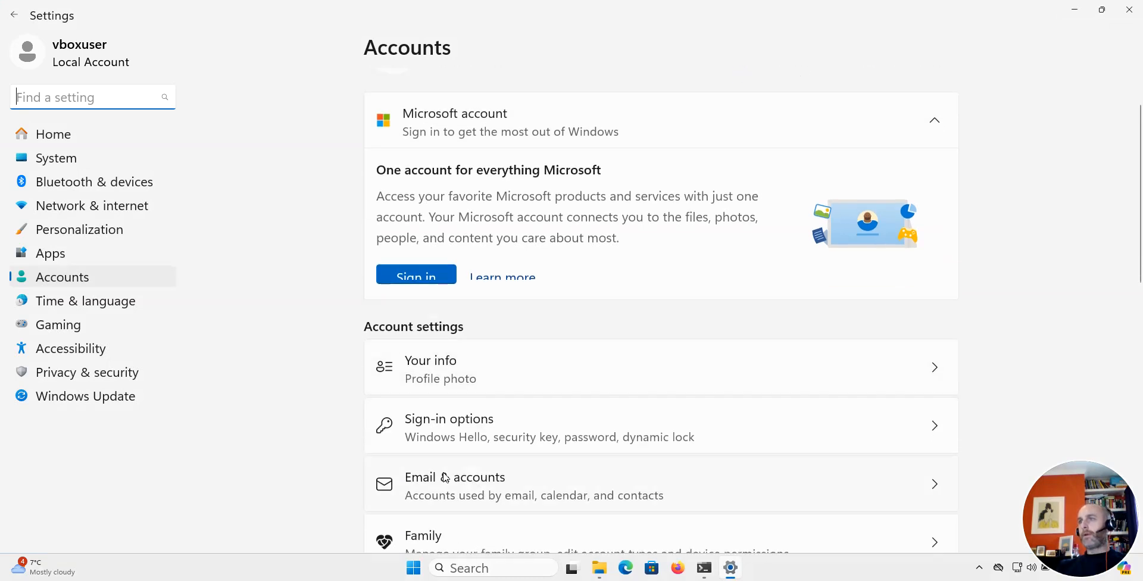
pyautogui.click(449, 417)
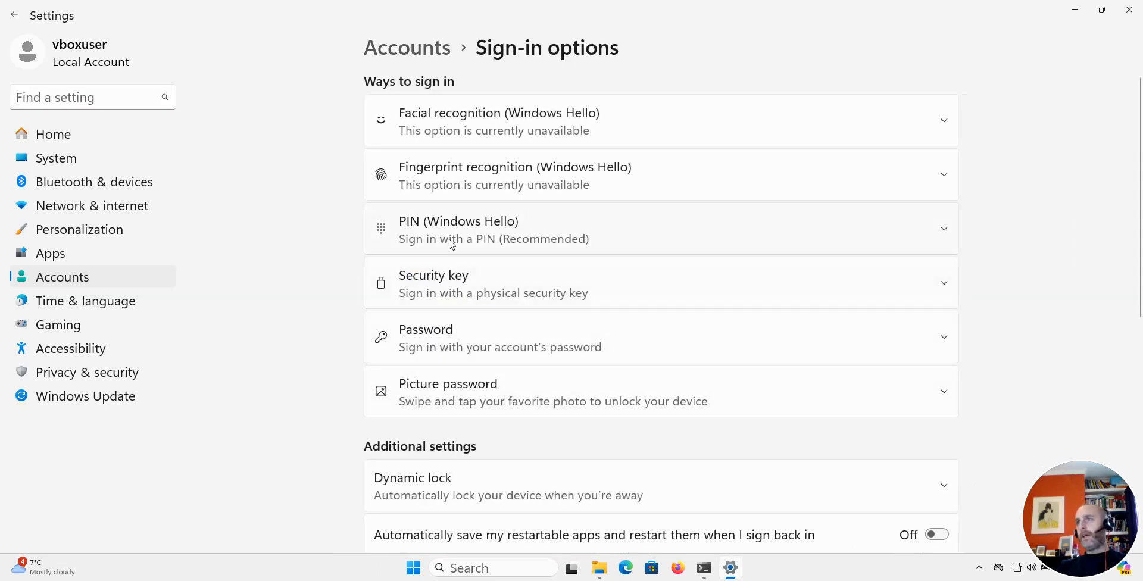
# Expand PIN (Windows Hello), start setup and verify the account password.
pyautogui.click(656, 230)
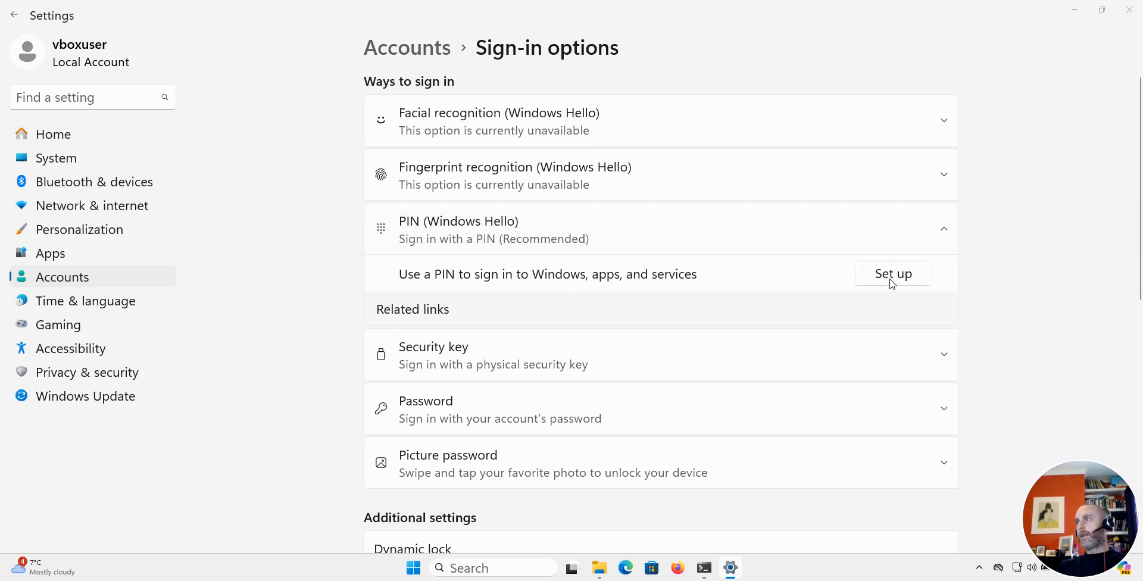
pyautogui.click(893, 274)
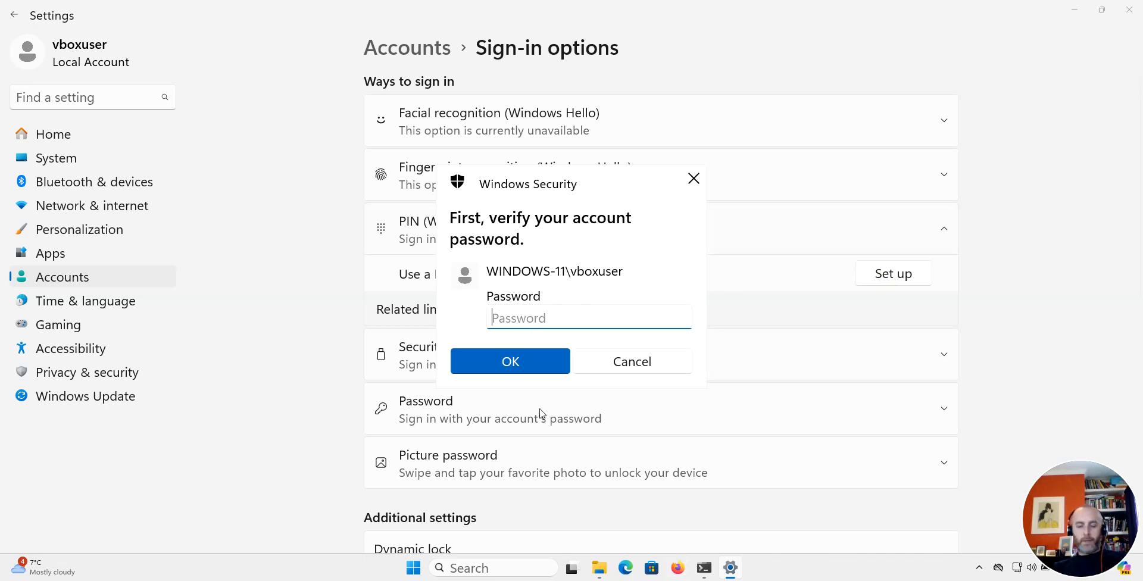
pyautogui.write('•••••')
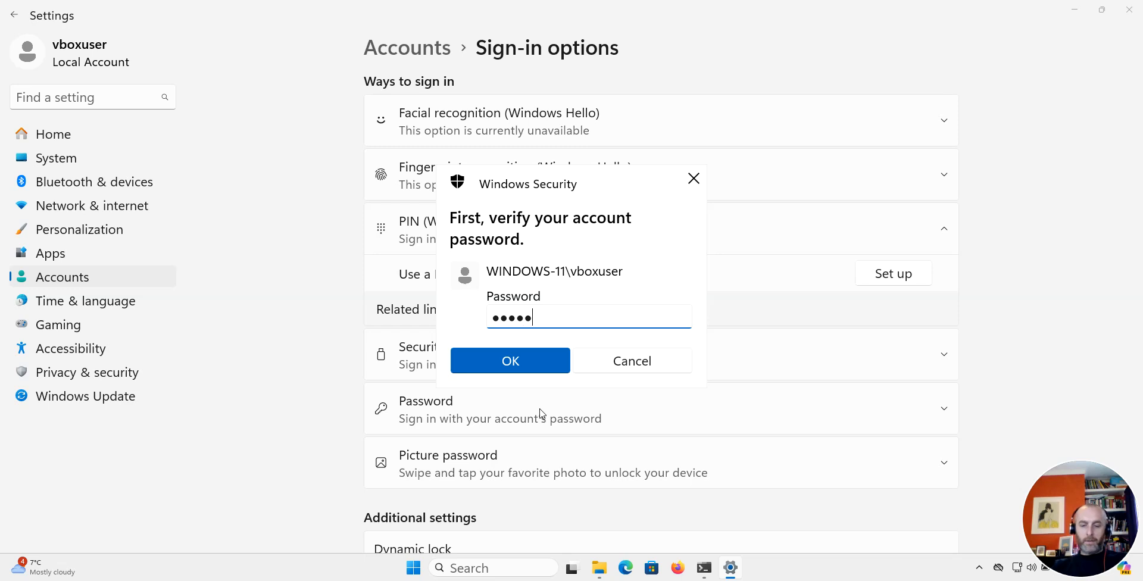
pyautogui.click(510, 360)
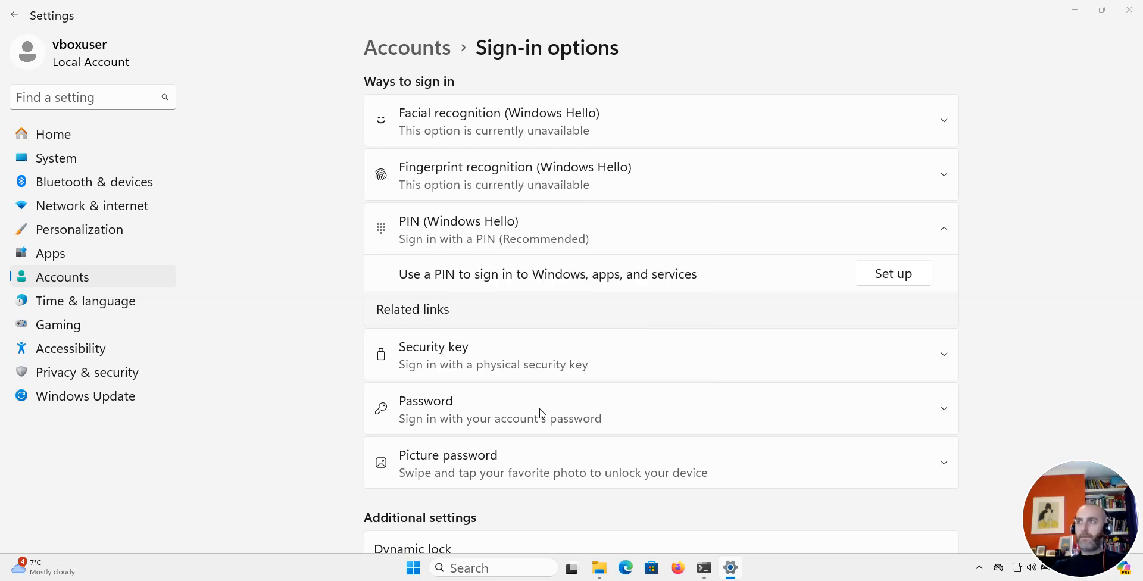
# Enter and confirm the new PIN, save it, then close Settings.
pyautogui.click(891, 274)
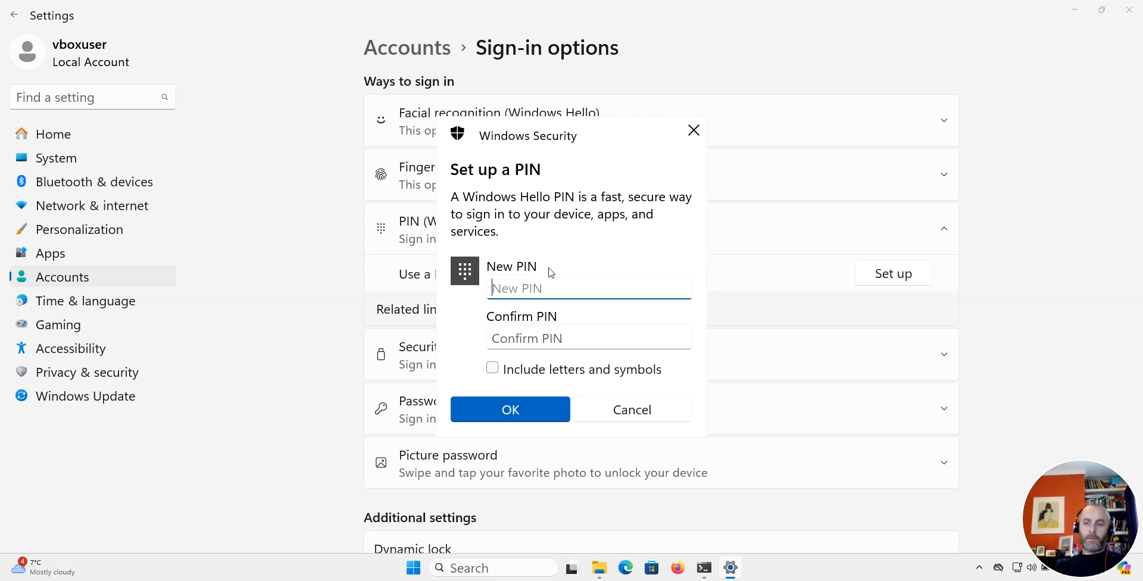
pyautogui.write('123')
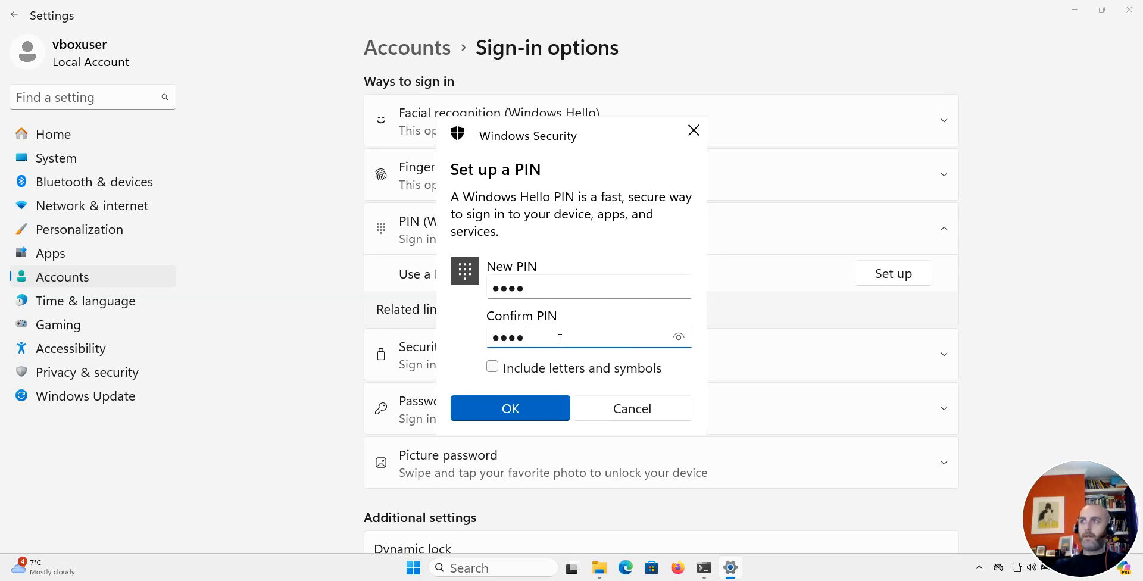
pyautogui.click(510, 409)
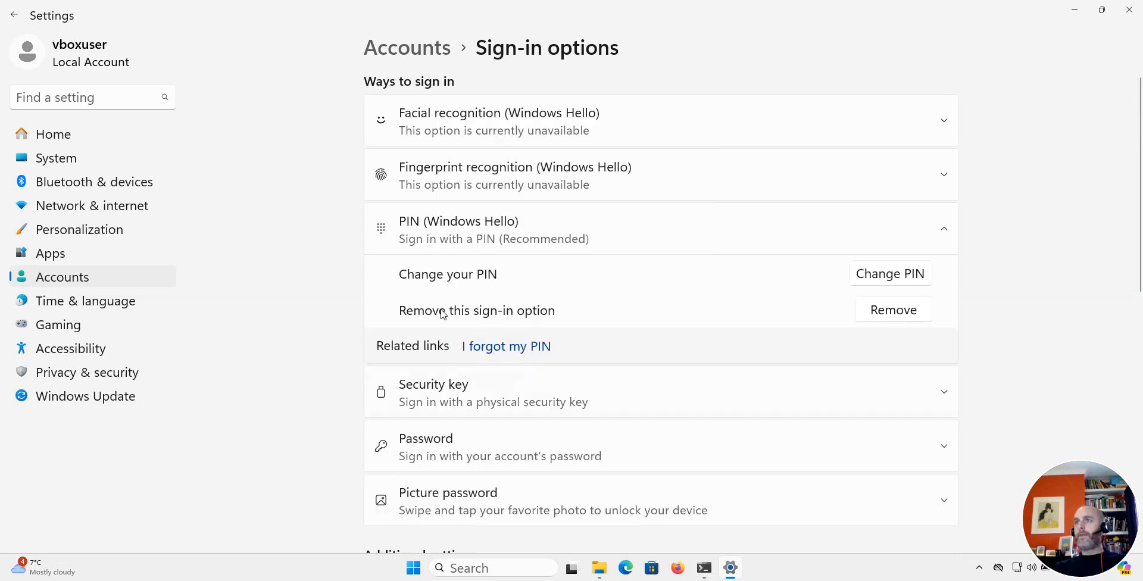
pyautogui.moveTo(445, 288)
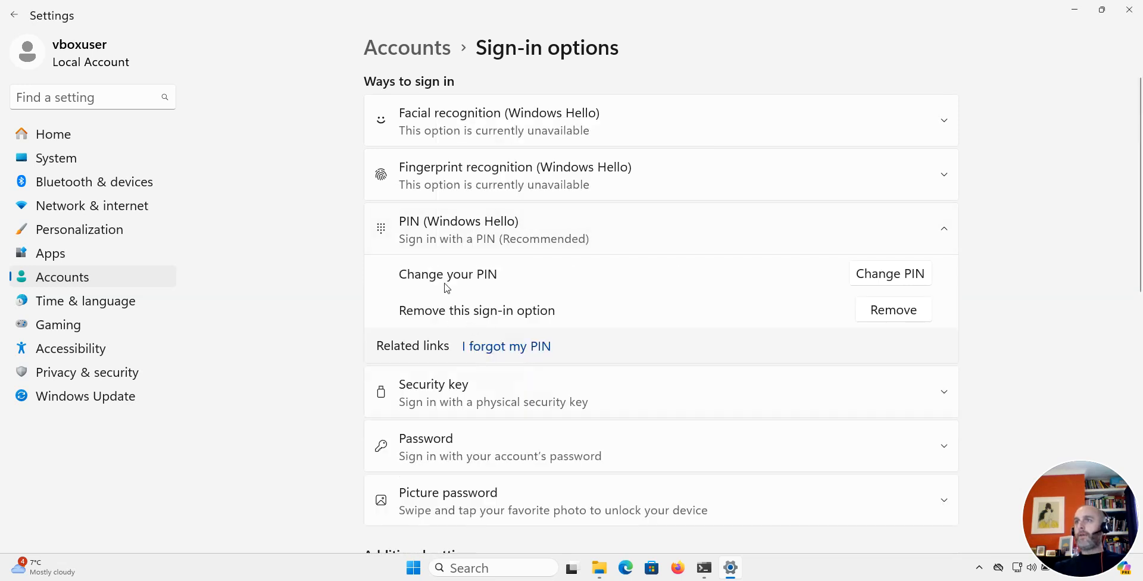
pyautogui.moveTo(1062, 187)
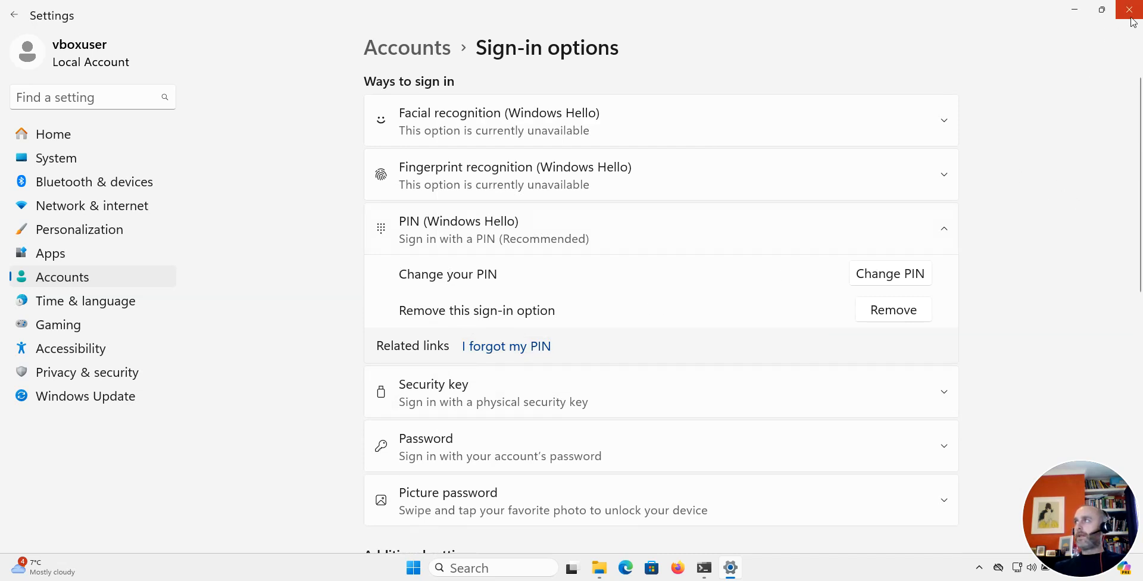
pyautogui.click(1128, 10)
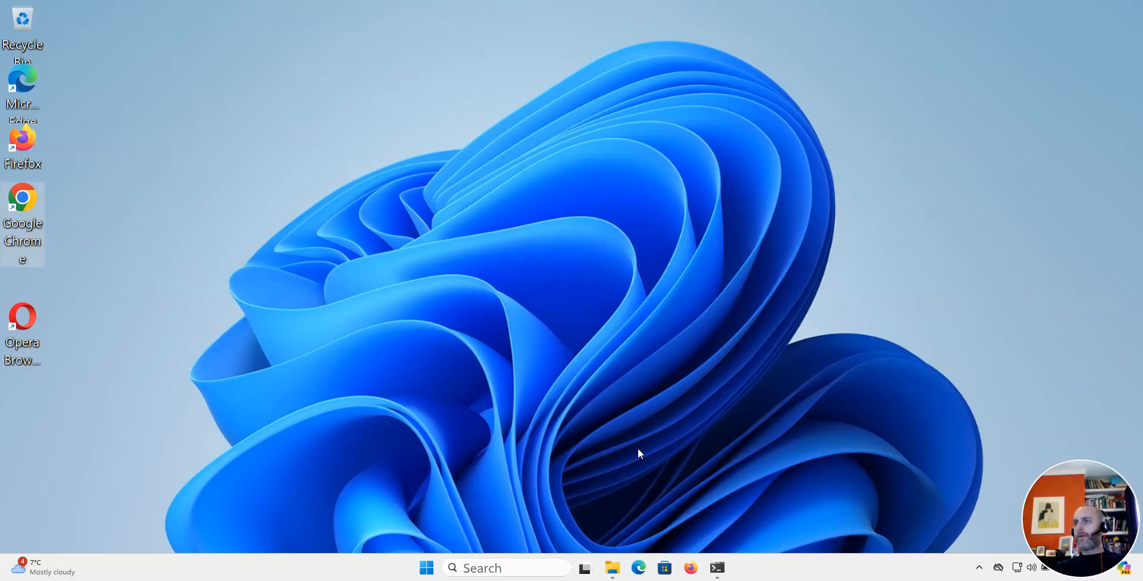
# Lock the computer from the Start menu's Power options to reach the sign-in screen.
pyautogui.click(426, 567)
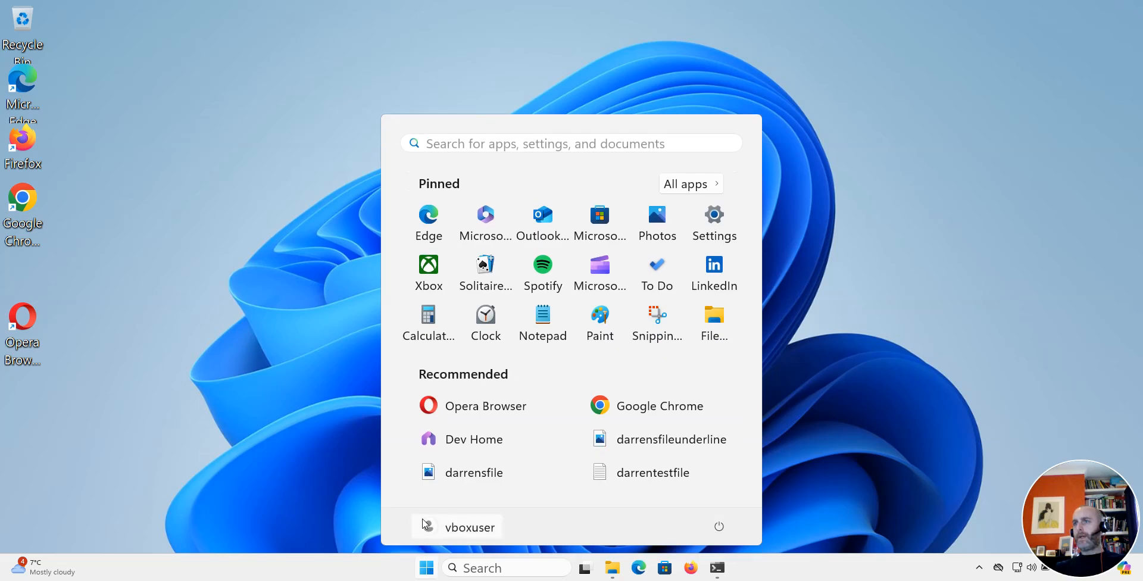
pyautogui.click(718, 526)
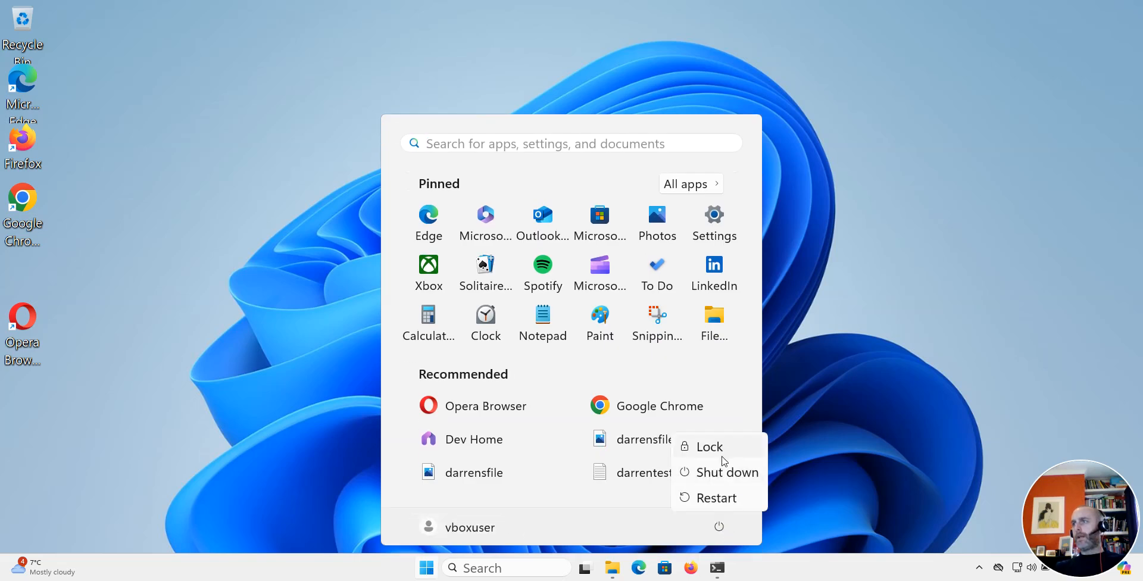
pyautogui.moveTo(853, 486)
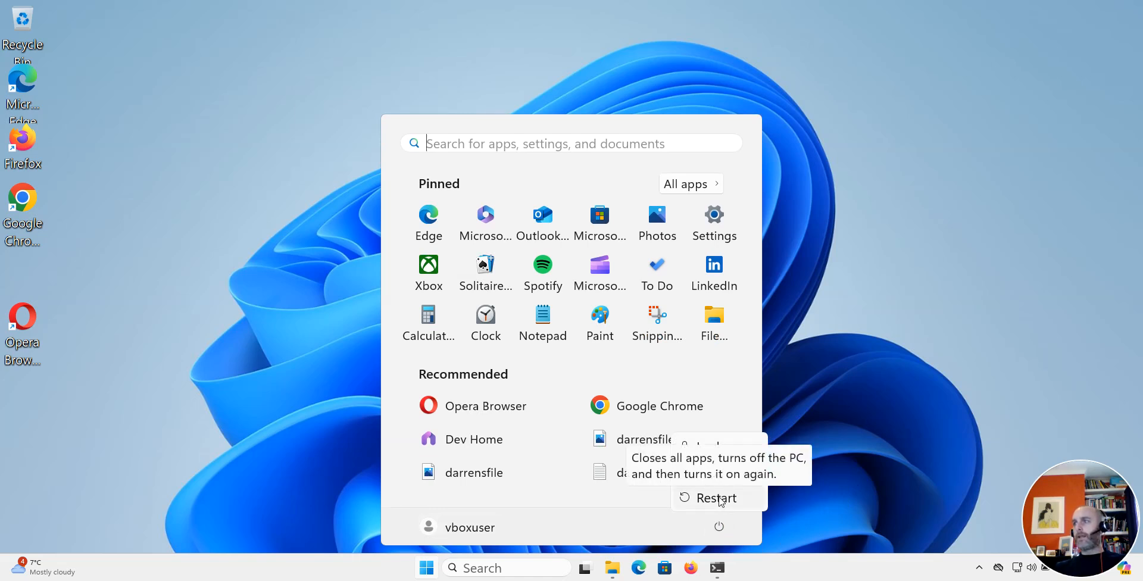
pyautogui.click(716, 498)
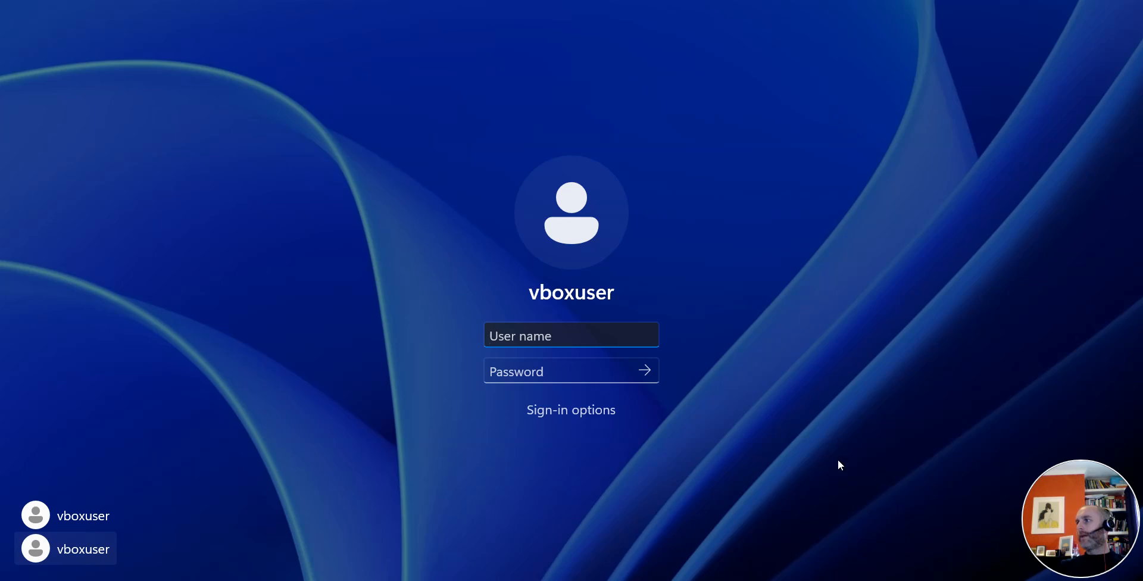
# Select the local account at the lock screen and sign in with the new PIN.
pyautogui.click(570, 372)
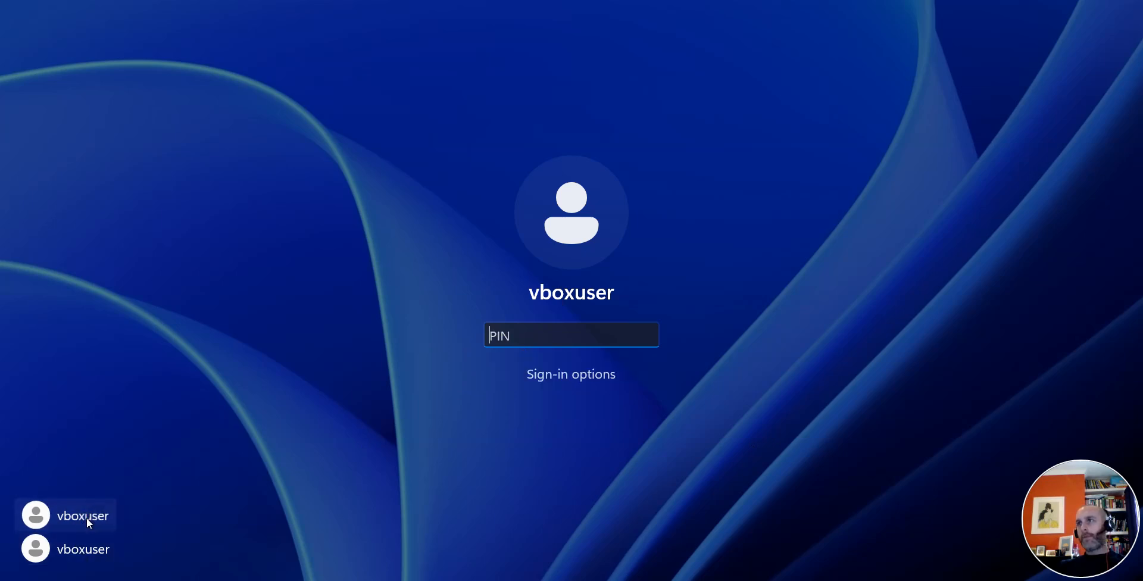
pyautogui.moveTo(524, 358)
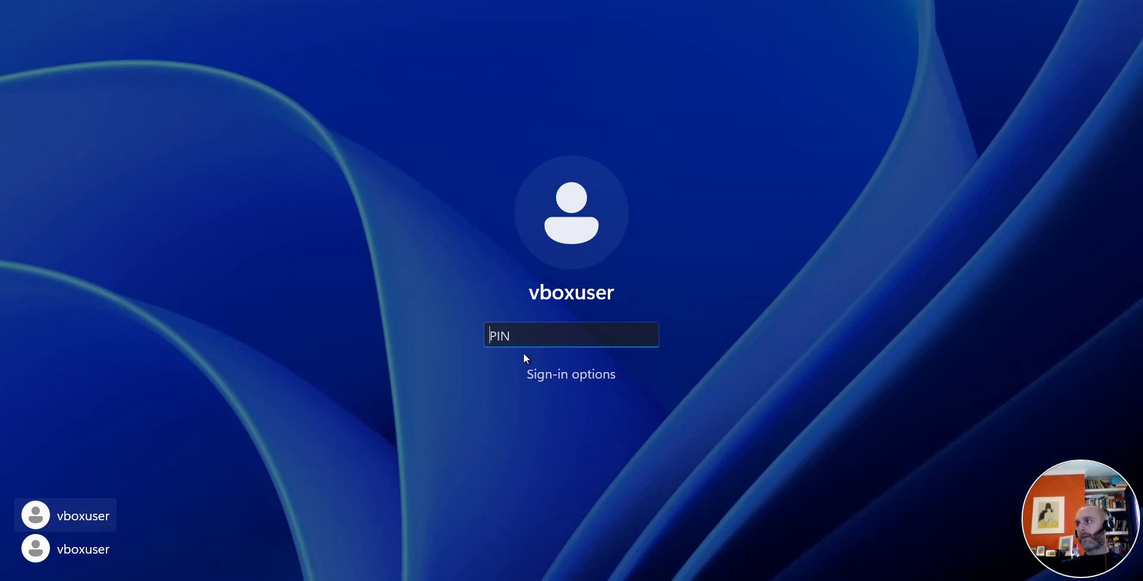
pyautogui.moveTo(531, 336)
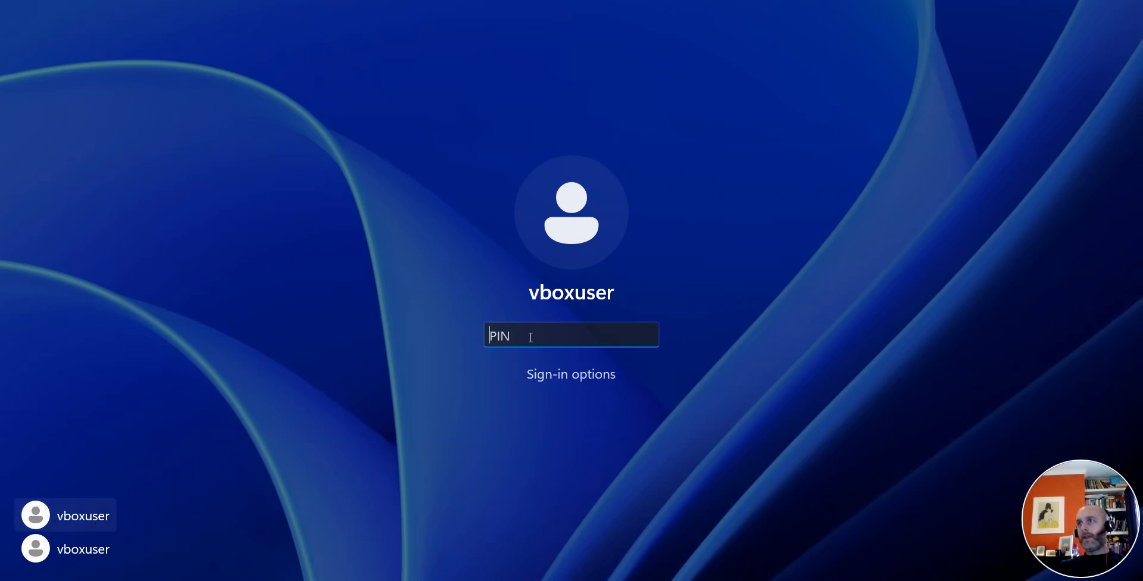
pyautogui.write('1')
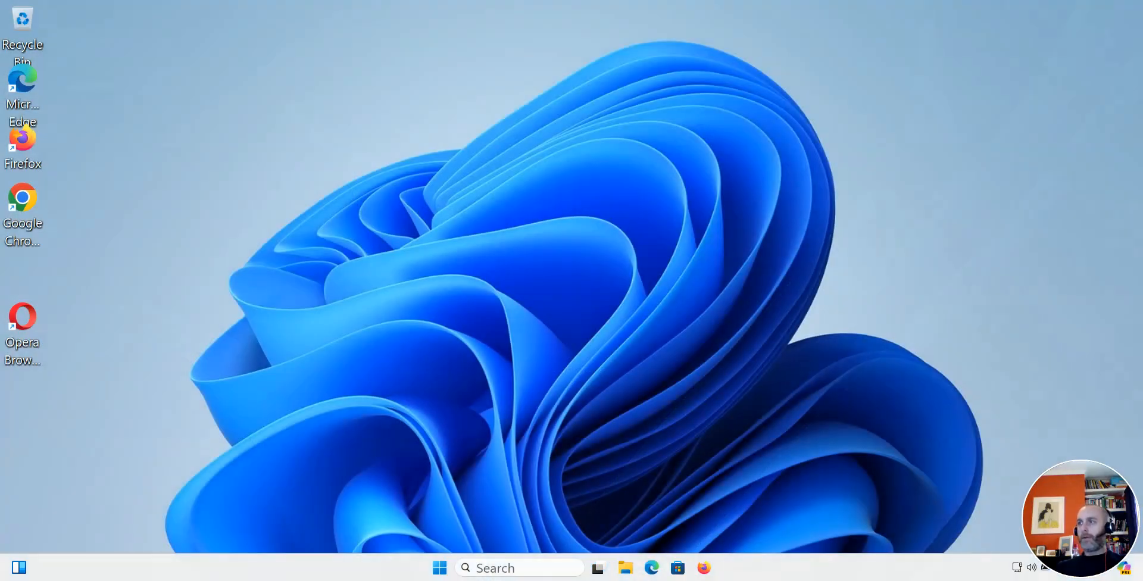
pyautogui.moveTo(986, 304)
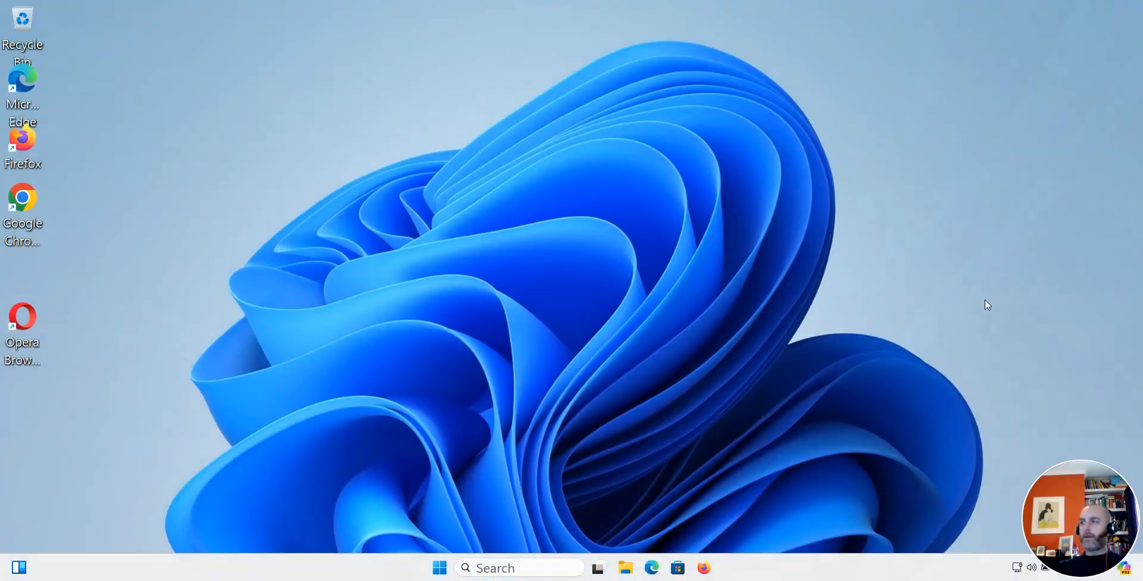